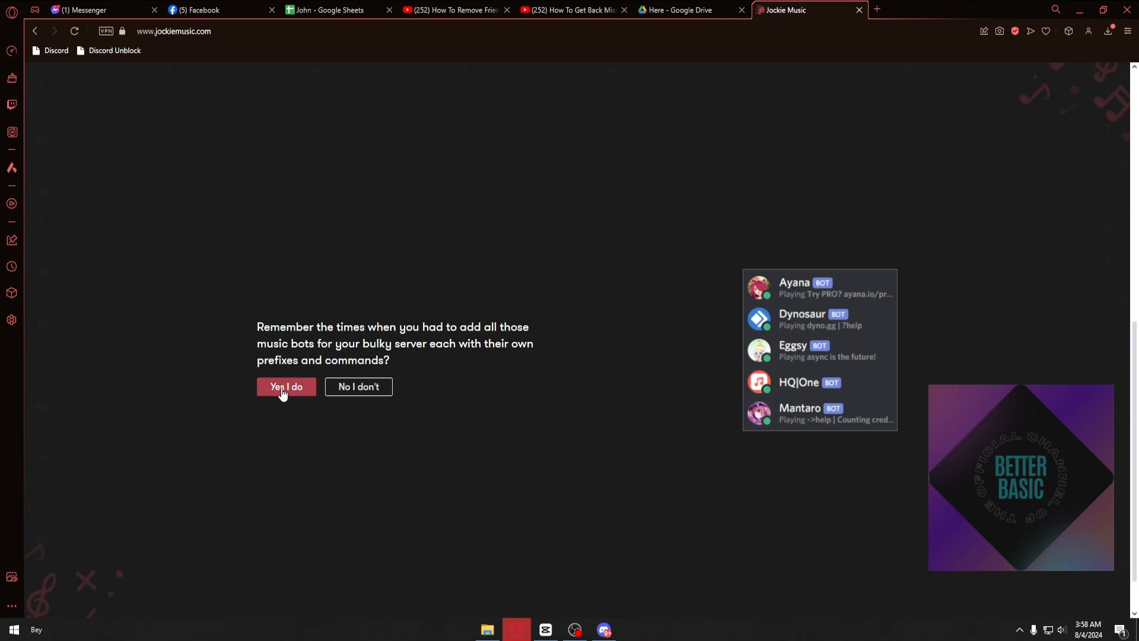
# Answer 'Yes I do' on the Jockie Music site and follow the invite link.
pyautogui.click(285, 386)
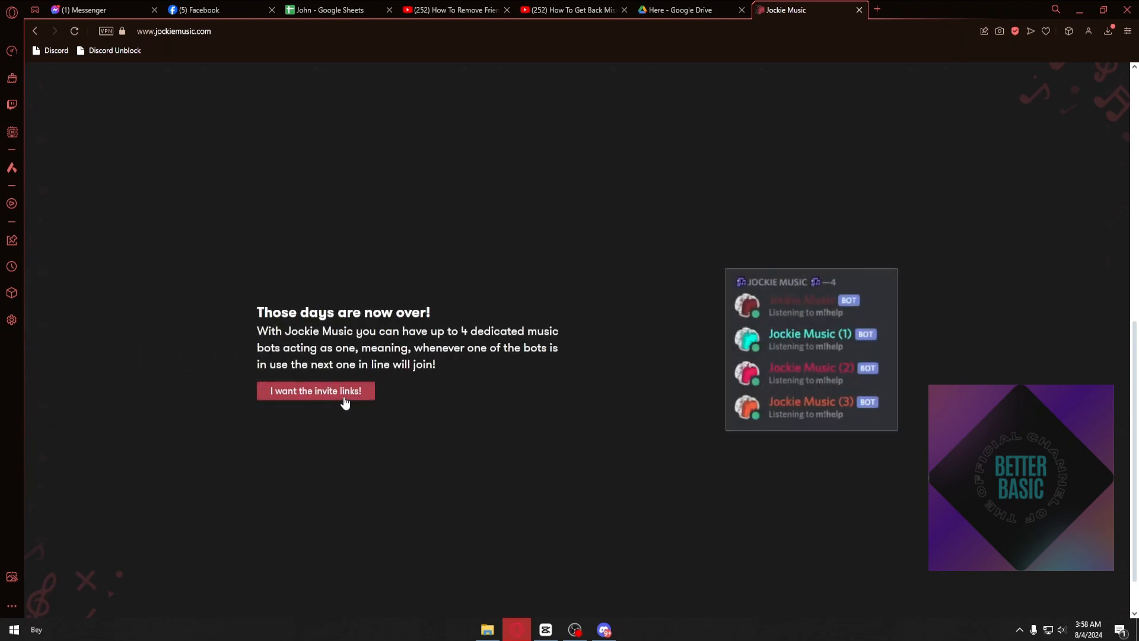
pyautogui.click(315, 391)
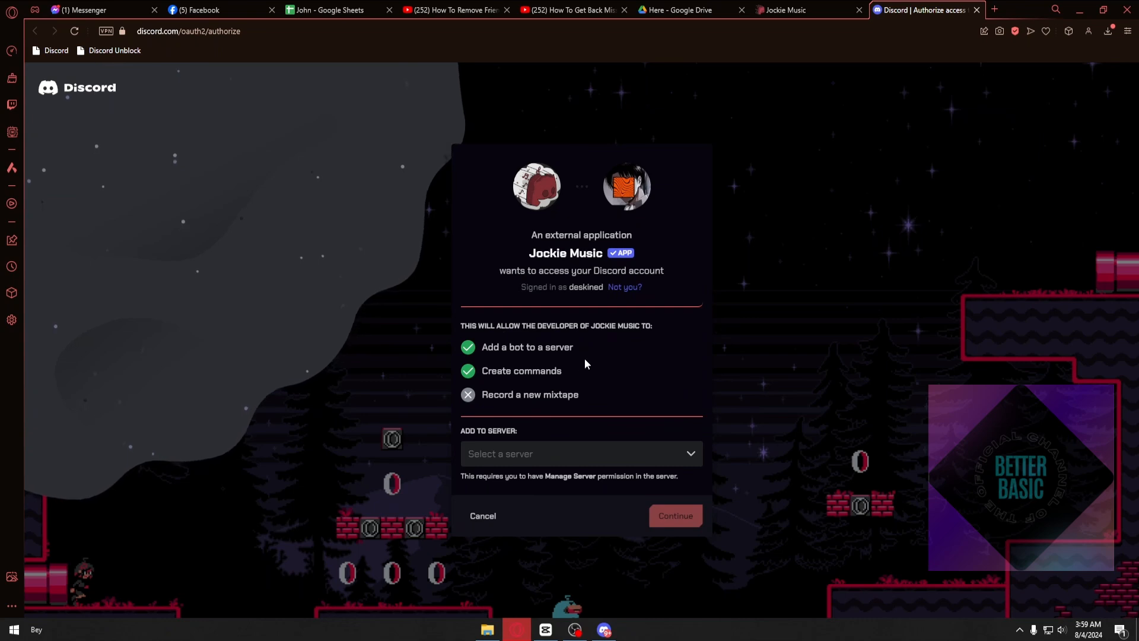
# Add Jockie Music to the Face Swap server with Administrator permission.
pyautogui.click(580, 453)
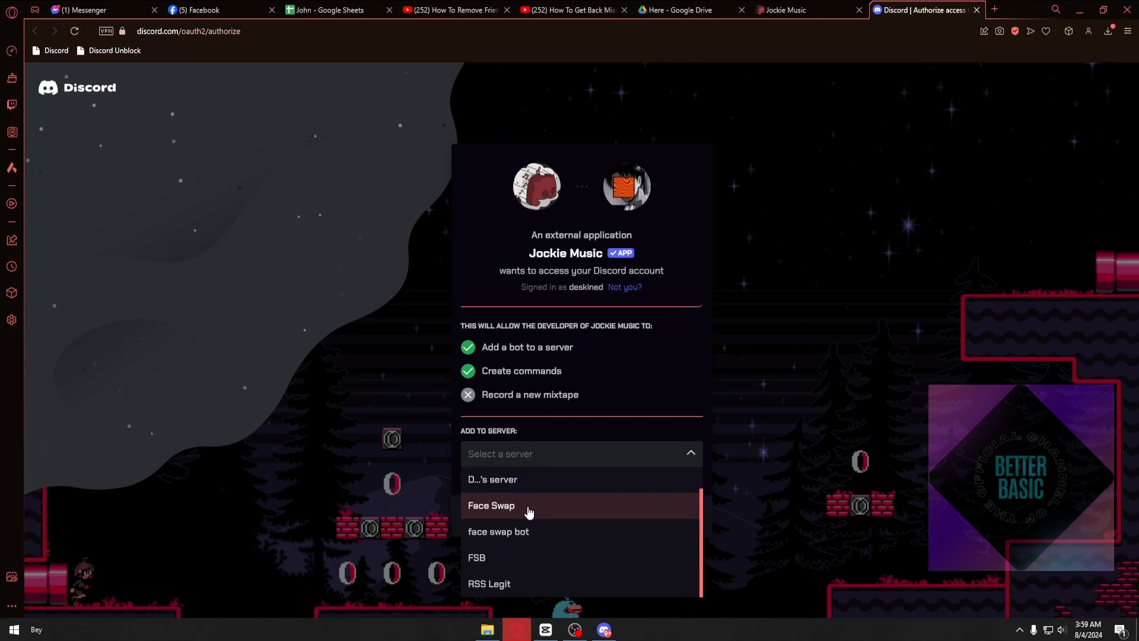
pyautogui.click(492, 506)
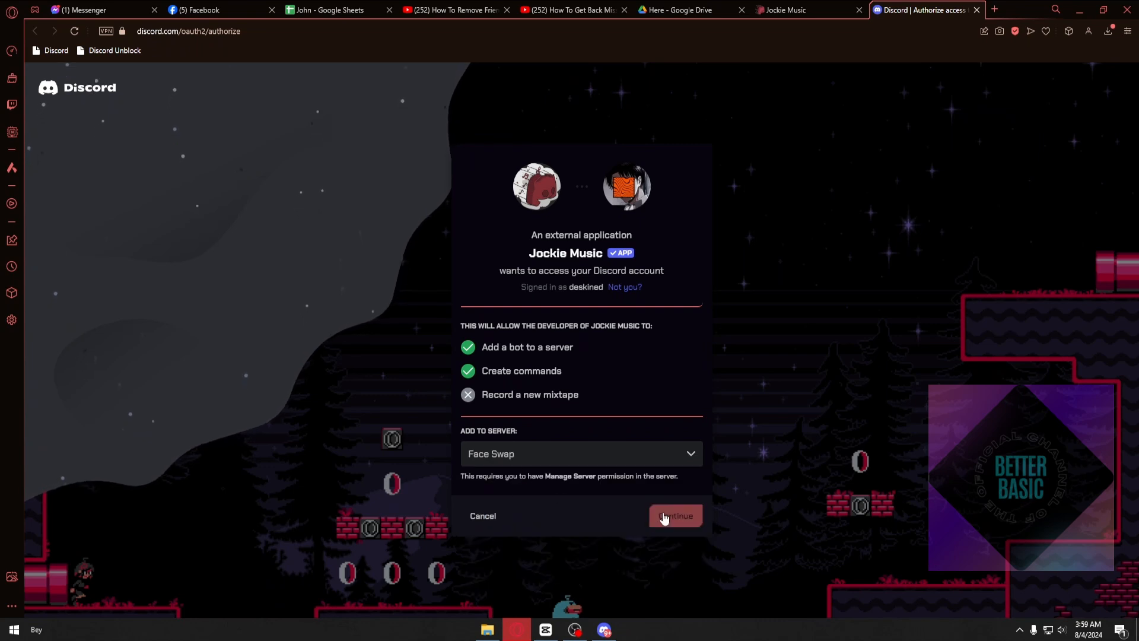
pyautogui.click(674, 515)
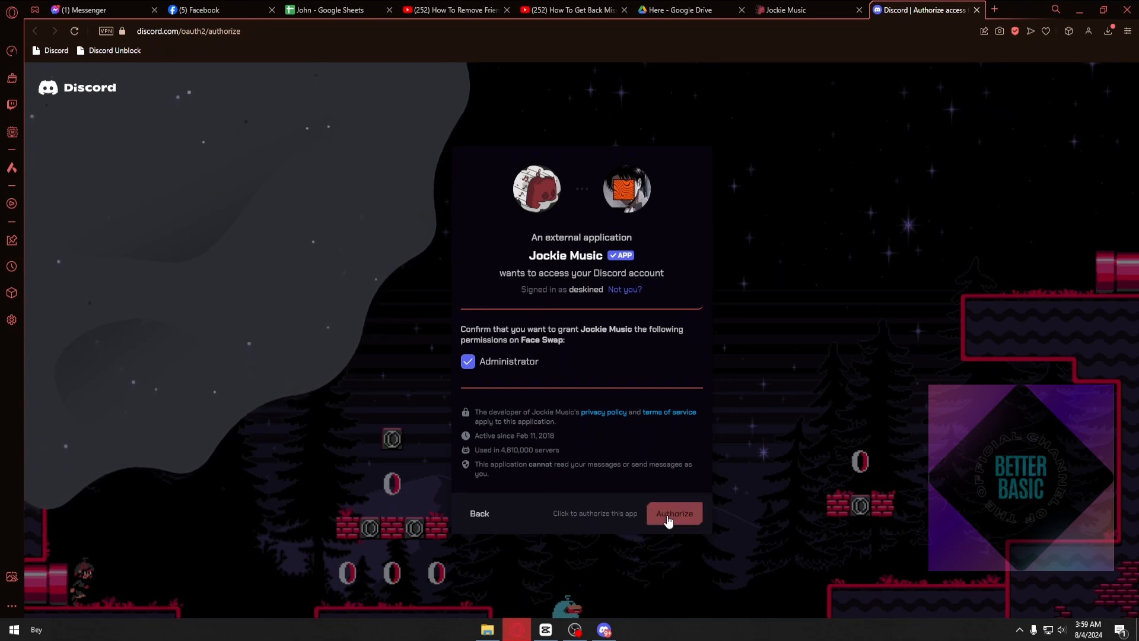
pyautogui.click(673, 513)
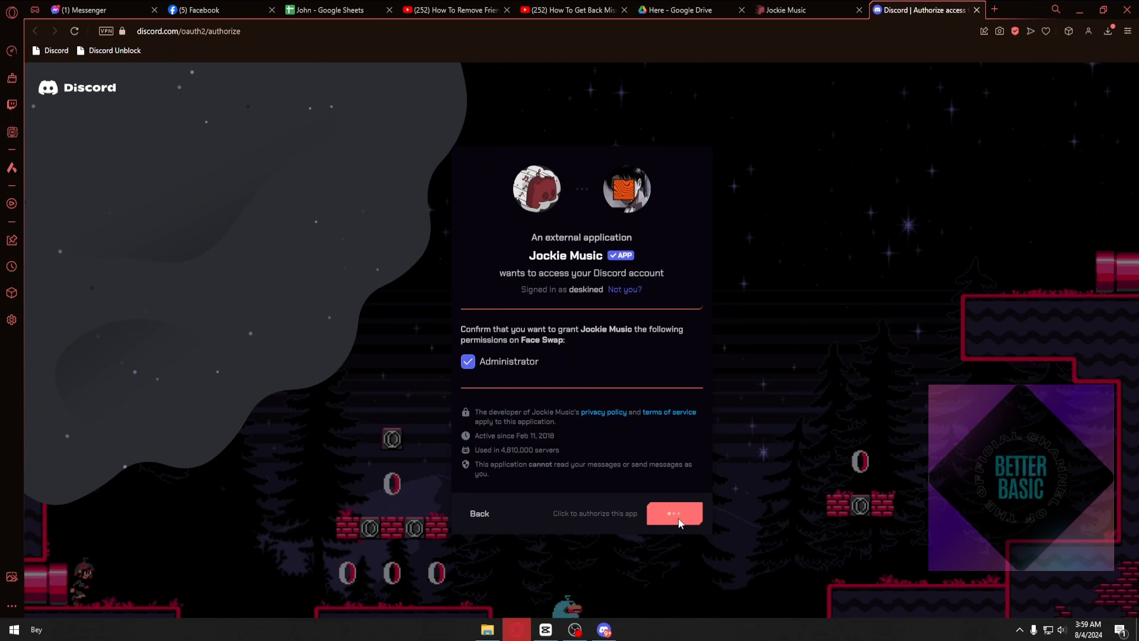
pyautogui.click(673, 512)
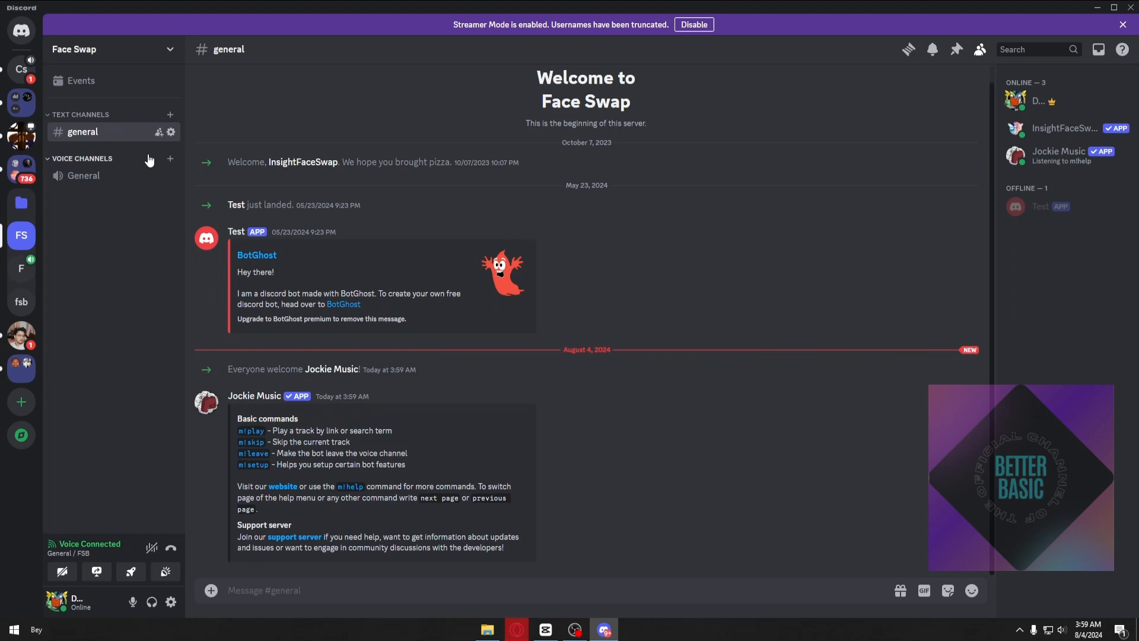
# Switch to the Face Swap server's General voice channel, confirming the move.
pyautogui.click(83, 175)
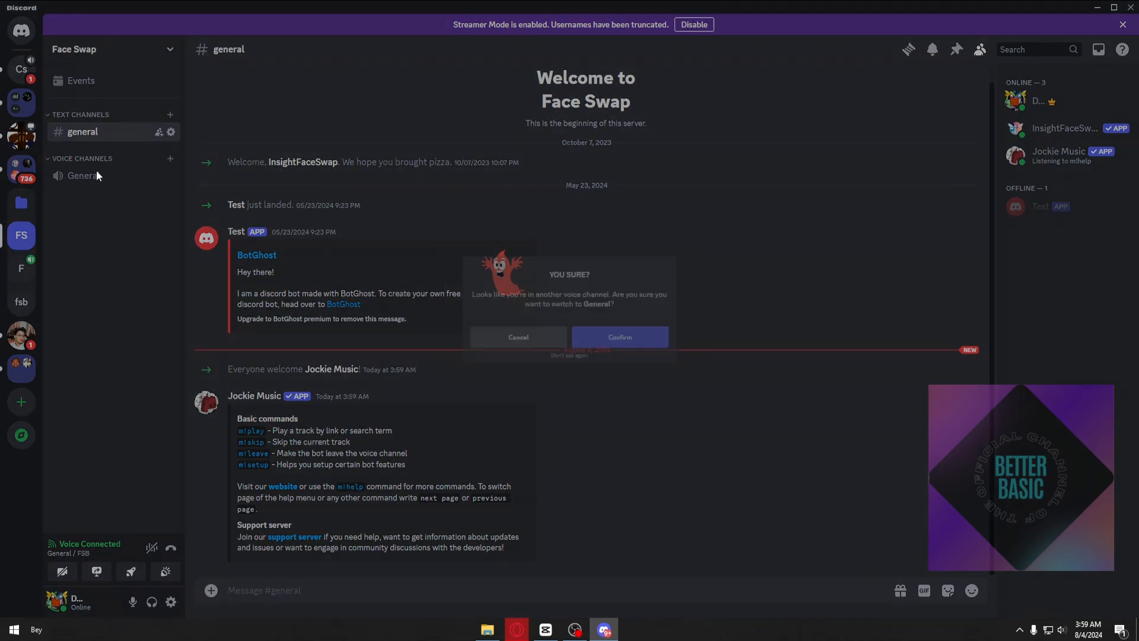
pyautogui.click(619, 337)
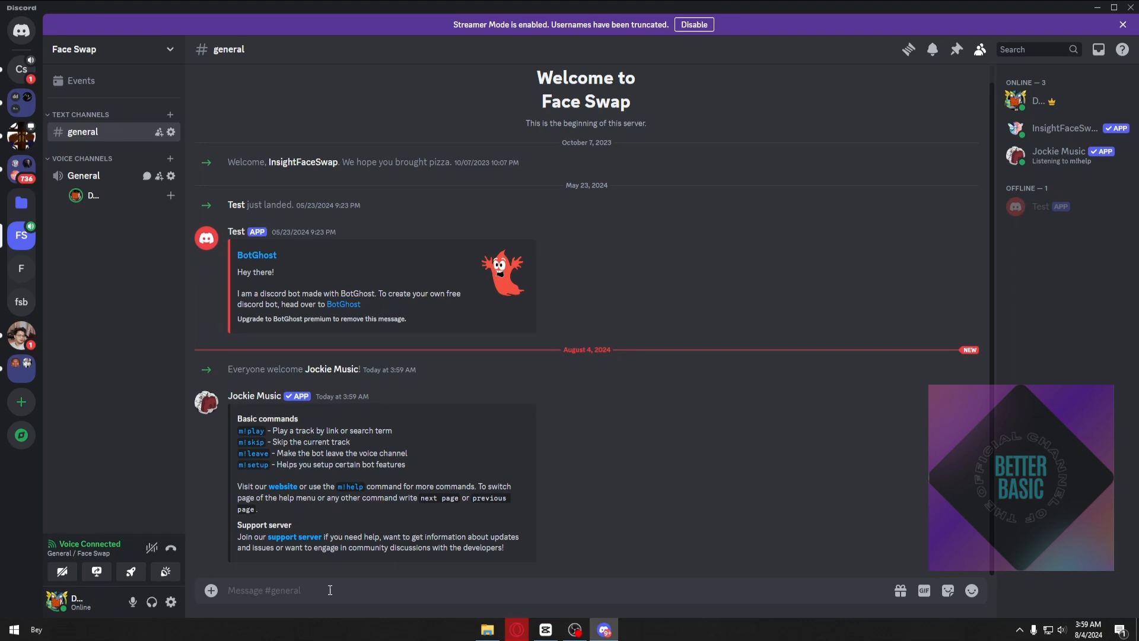
# Send 'm!play twinkle twinkle little star' in #general.
pyautogui.write('m!')
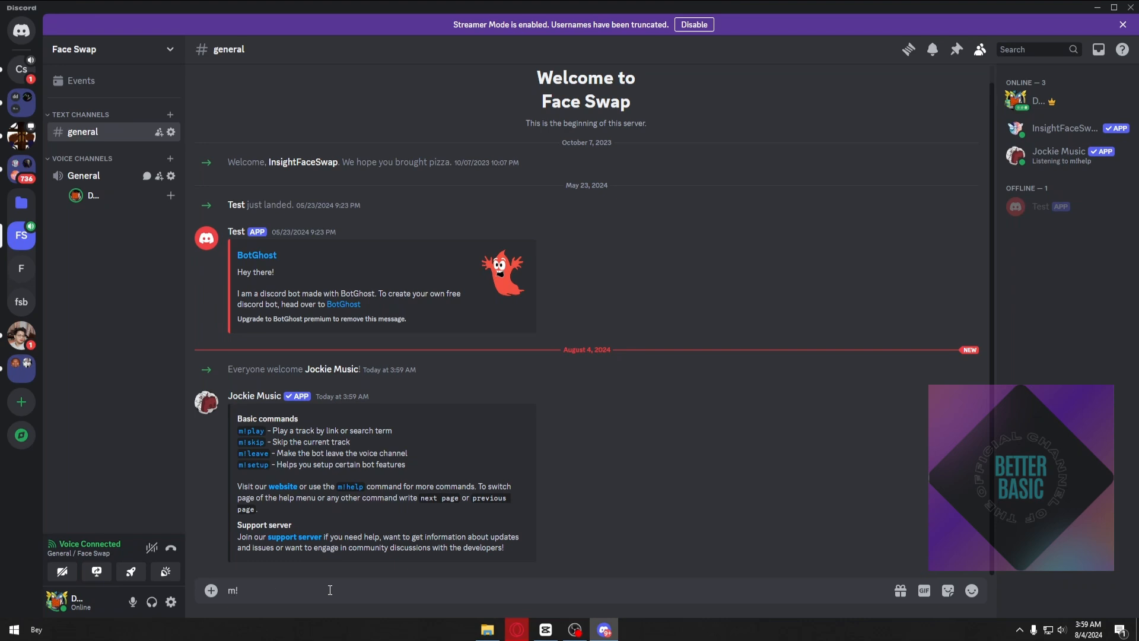
pyautogui.write('play')
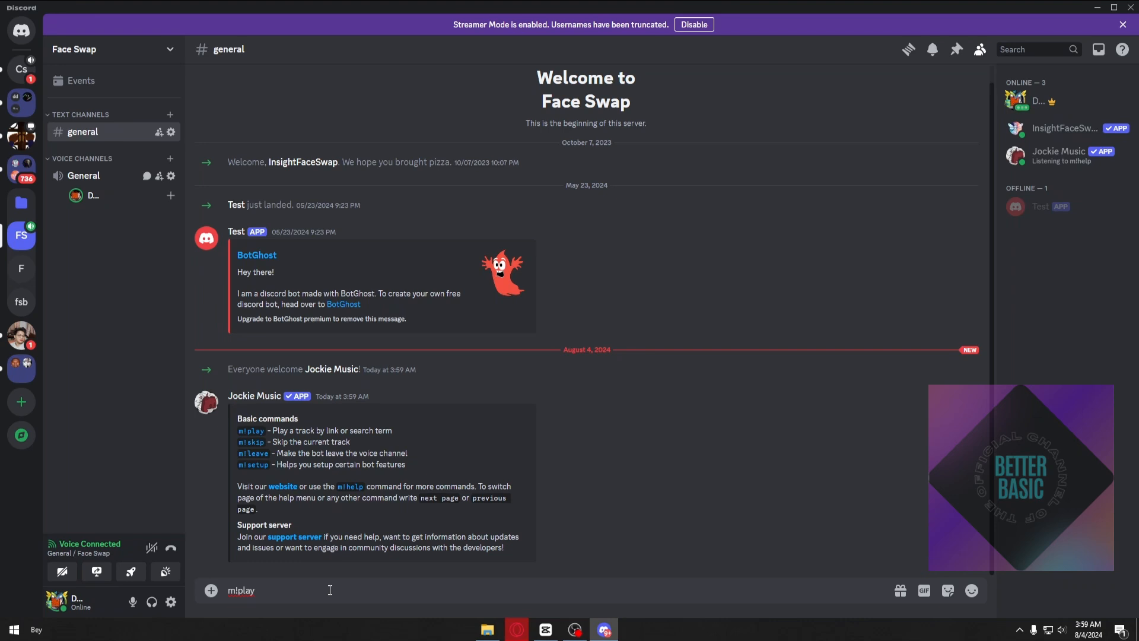
pyautogui.write('twink')
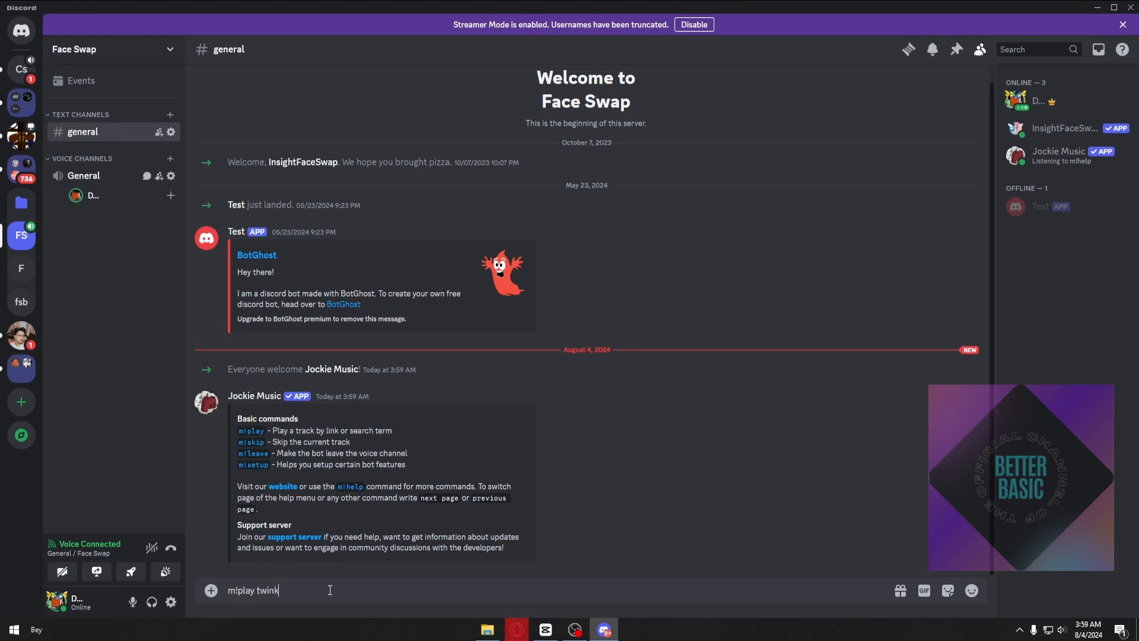
pyautogui.write('kle twinkle little s')
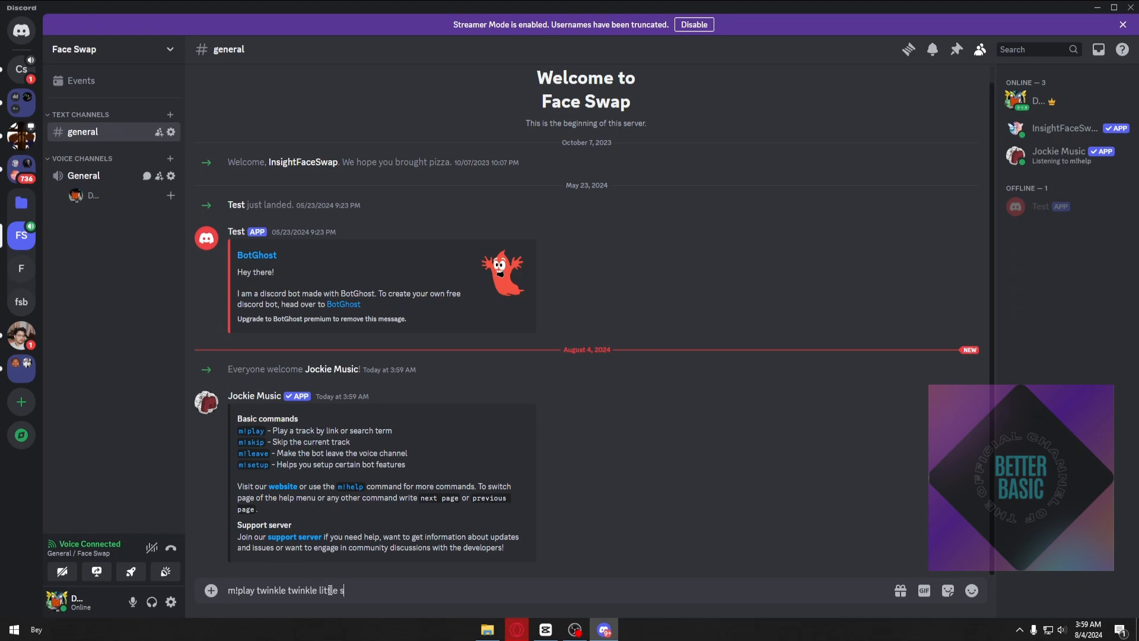
pyautogui.press('enter')
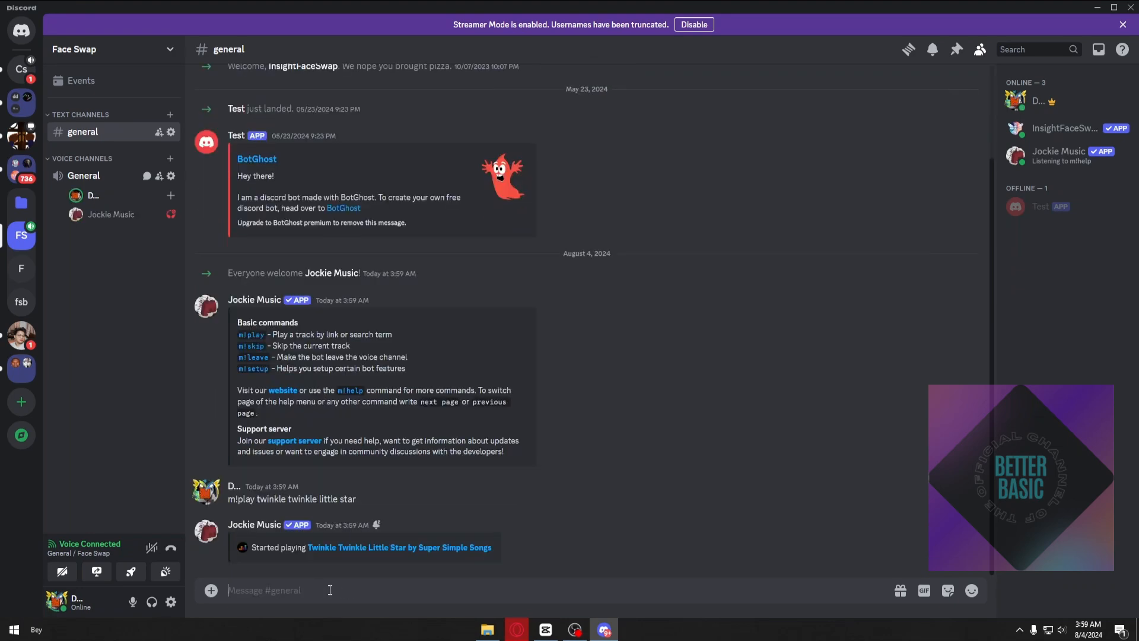
pyautogui.moveTo(110, 215)
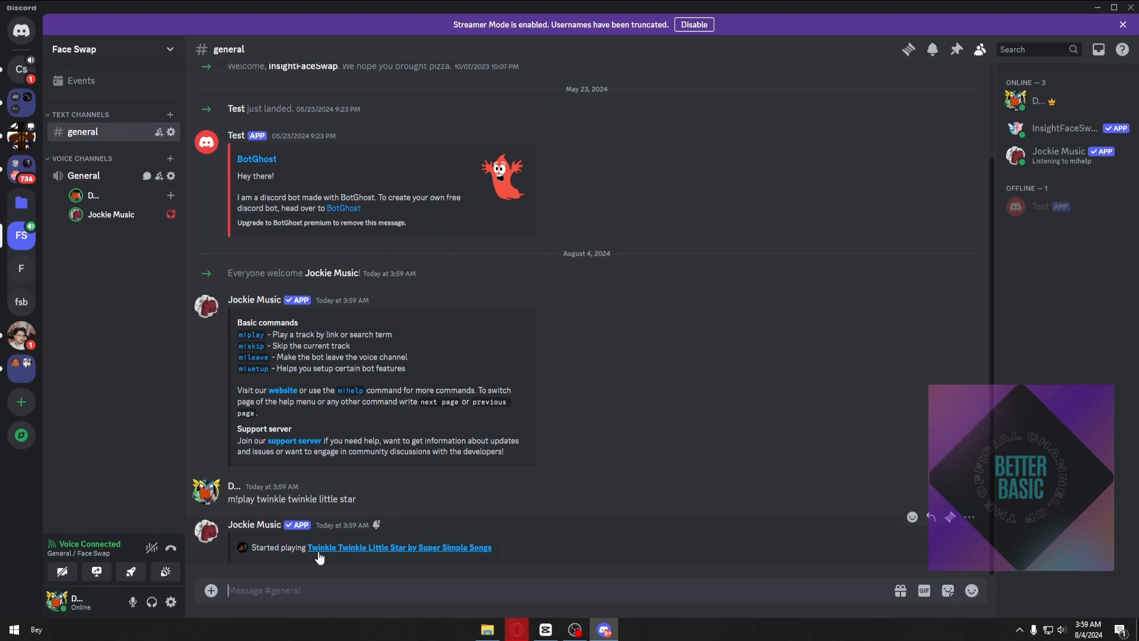
pyautogui.moveTo(423, 560)
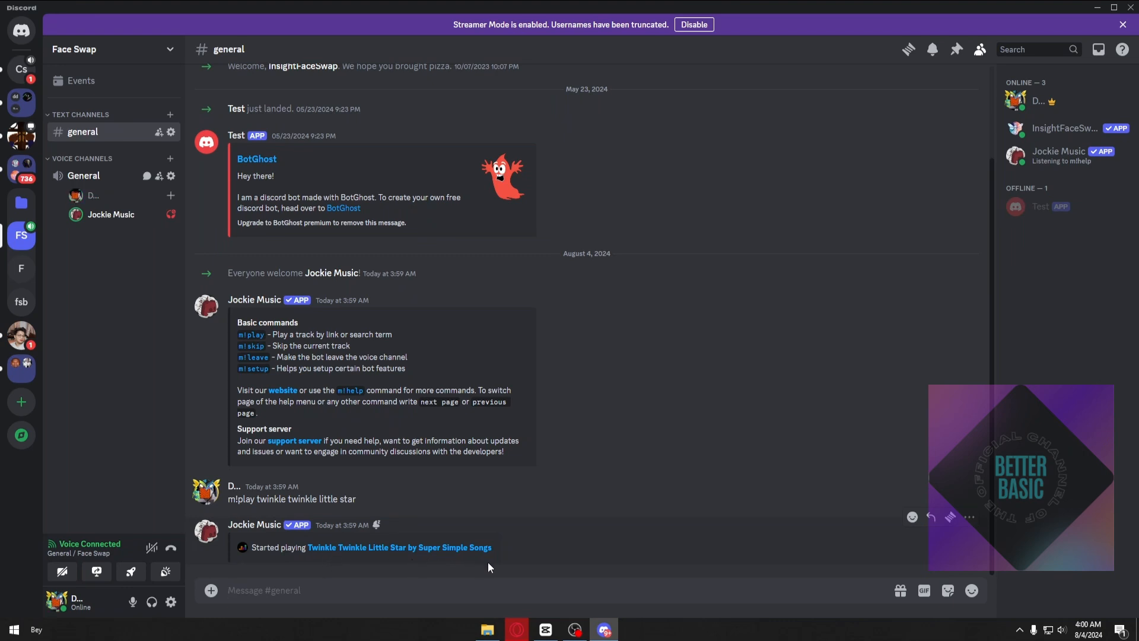
pyautogui.moveTo(368, 386)
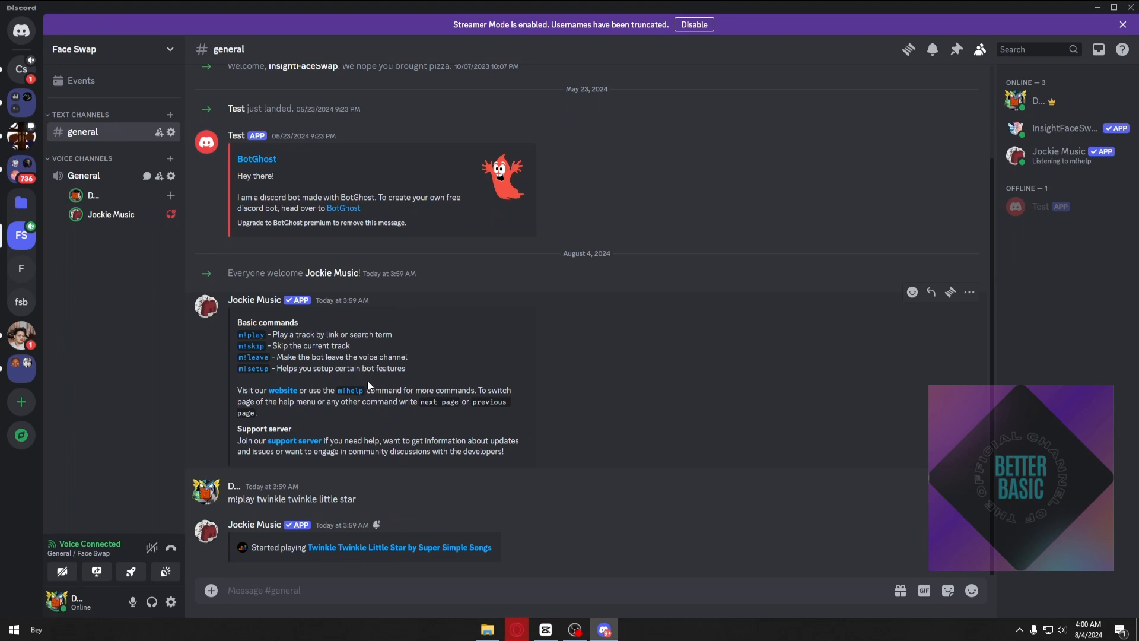
pyautogui.moveTo(282, 391)
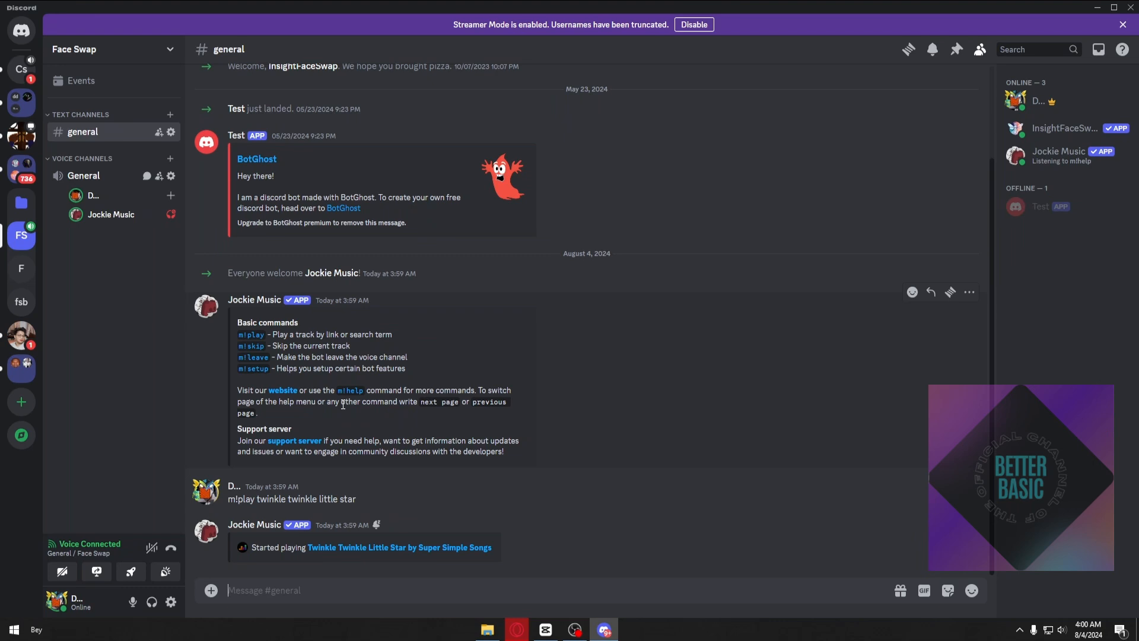
pyautogui.moveTo(606, 506)
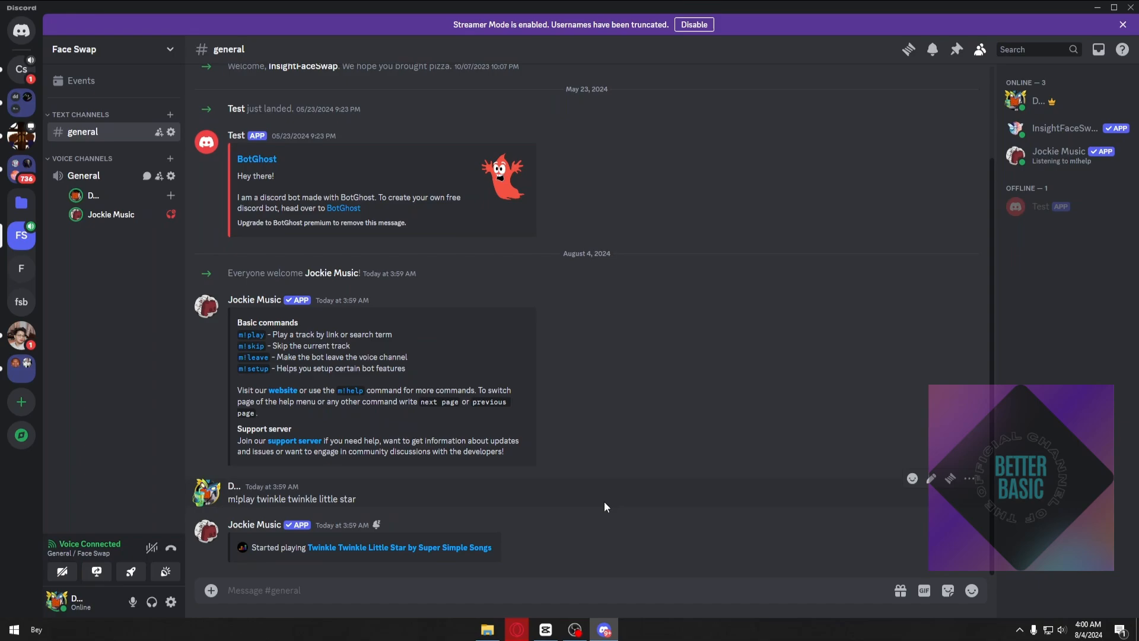